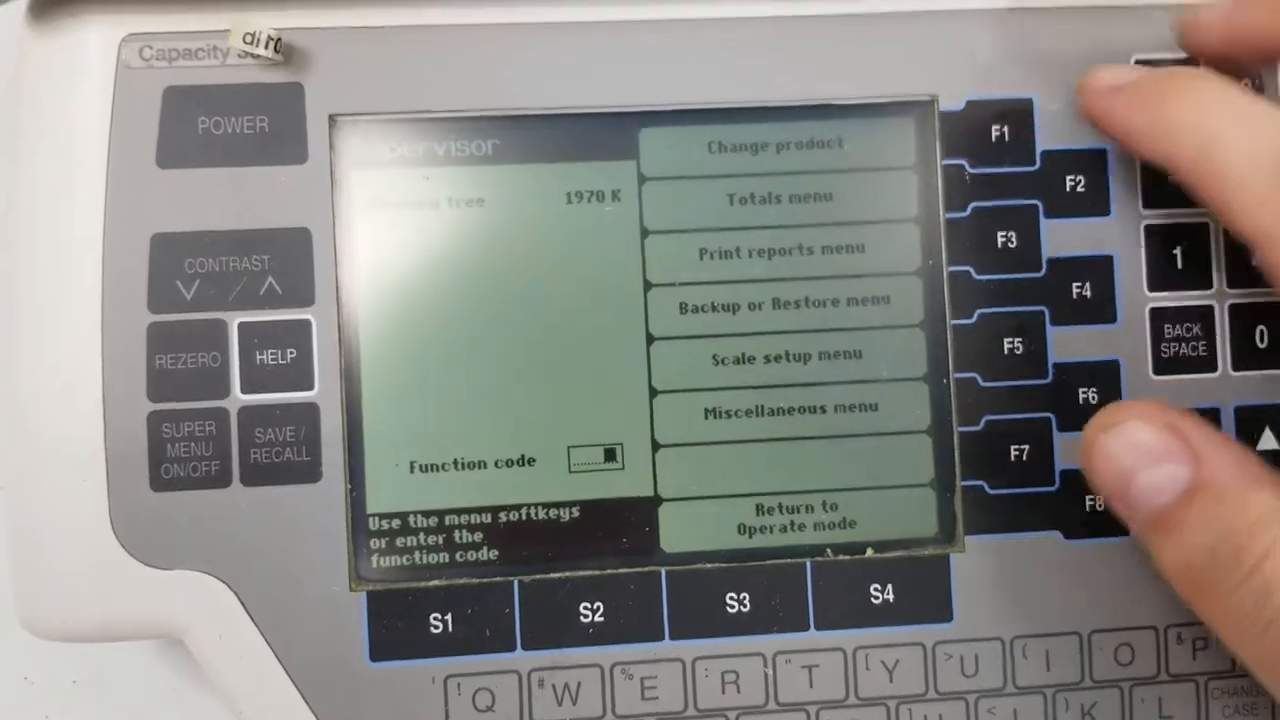
Choose Change product (F1) from the supervisor menu
click(1002, 133)
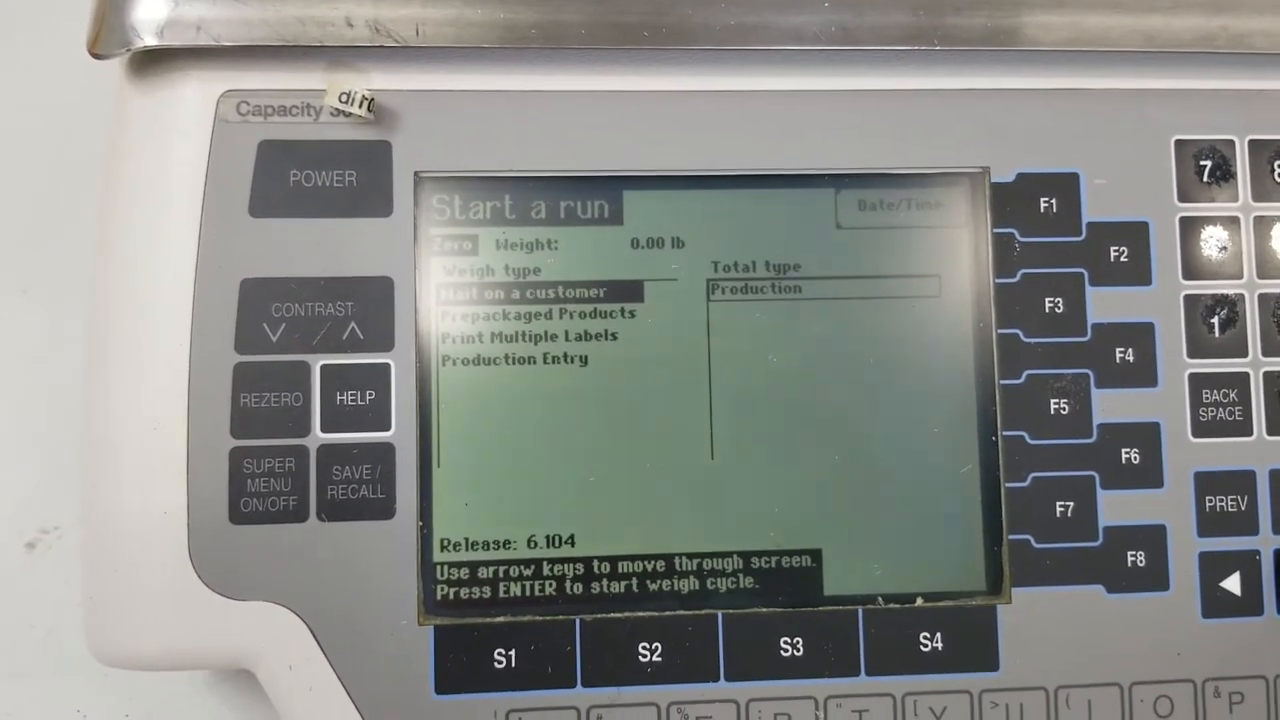
key(down)
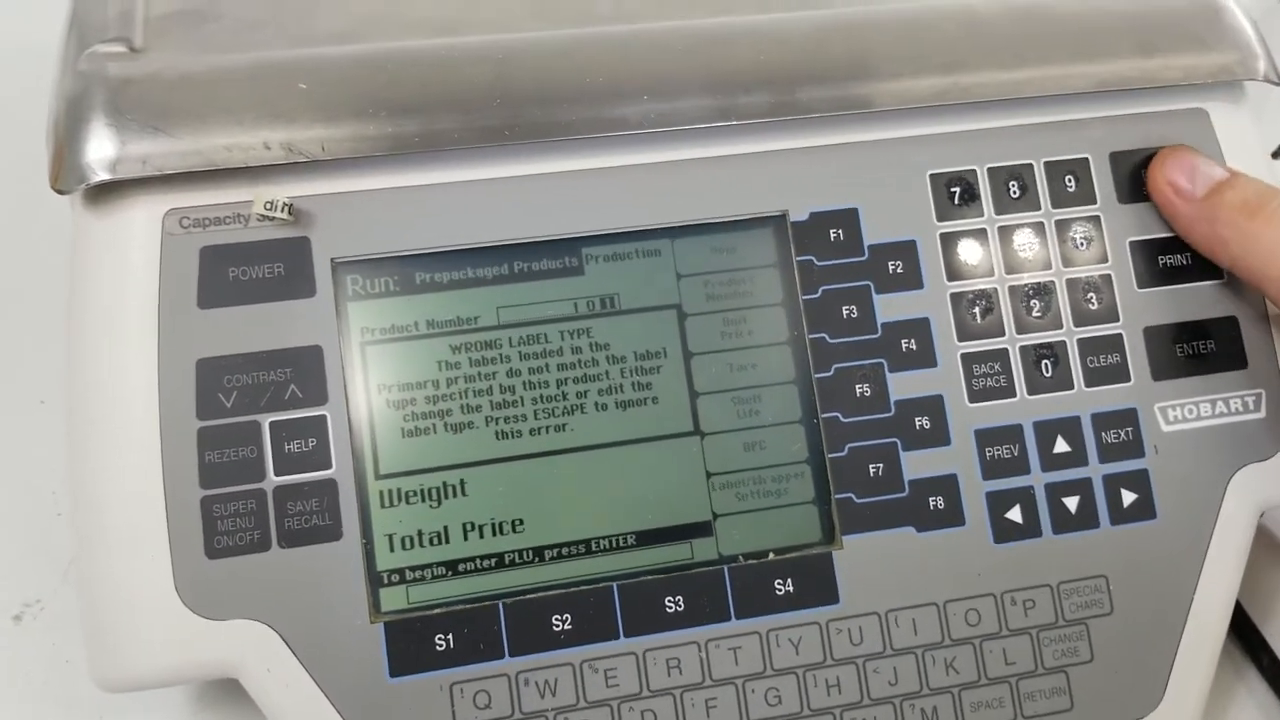
Dismiss the Wrong Label Type warning so product 101's run screen shows at $23.52/lb
click(1143, 175)
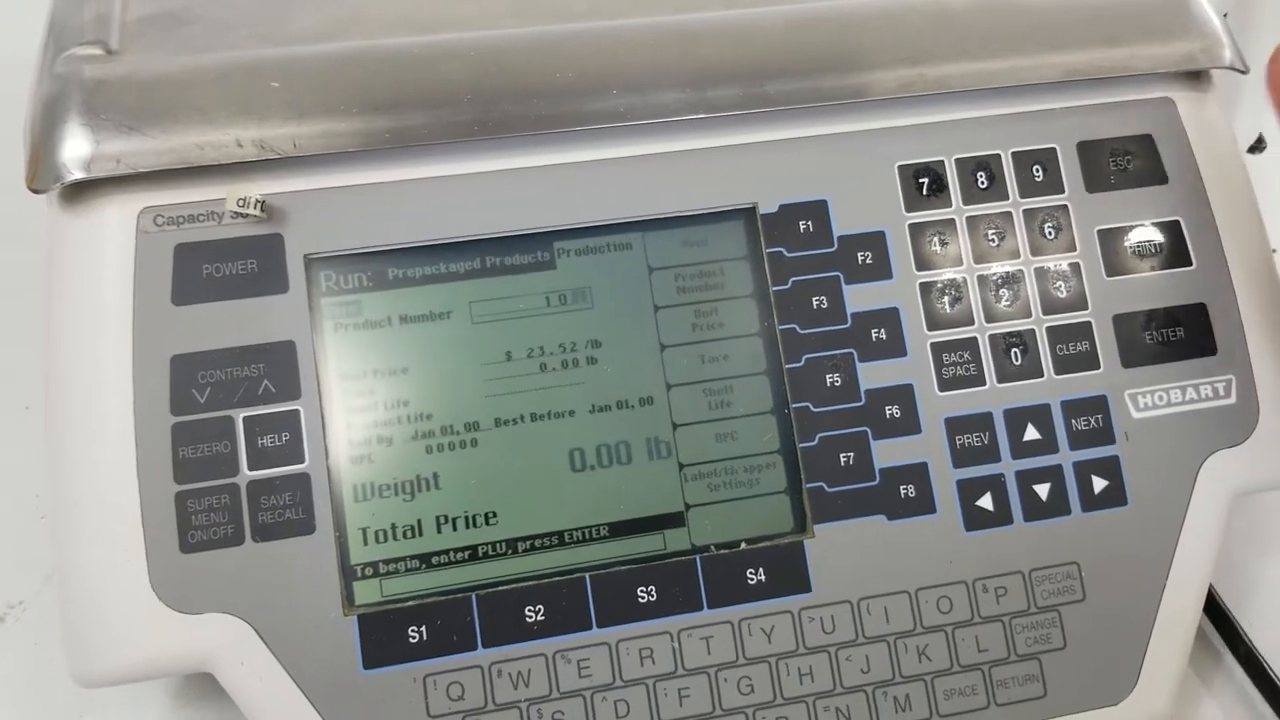